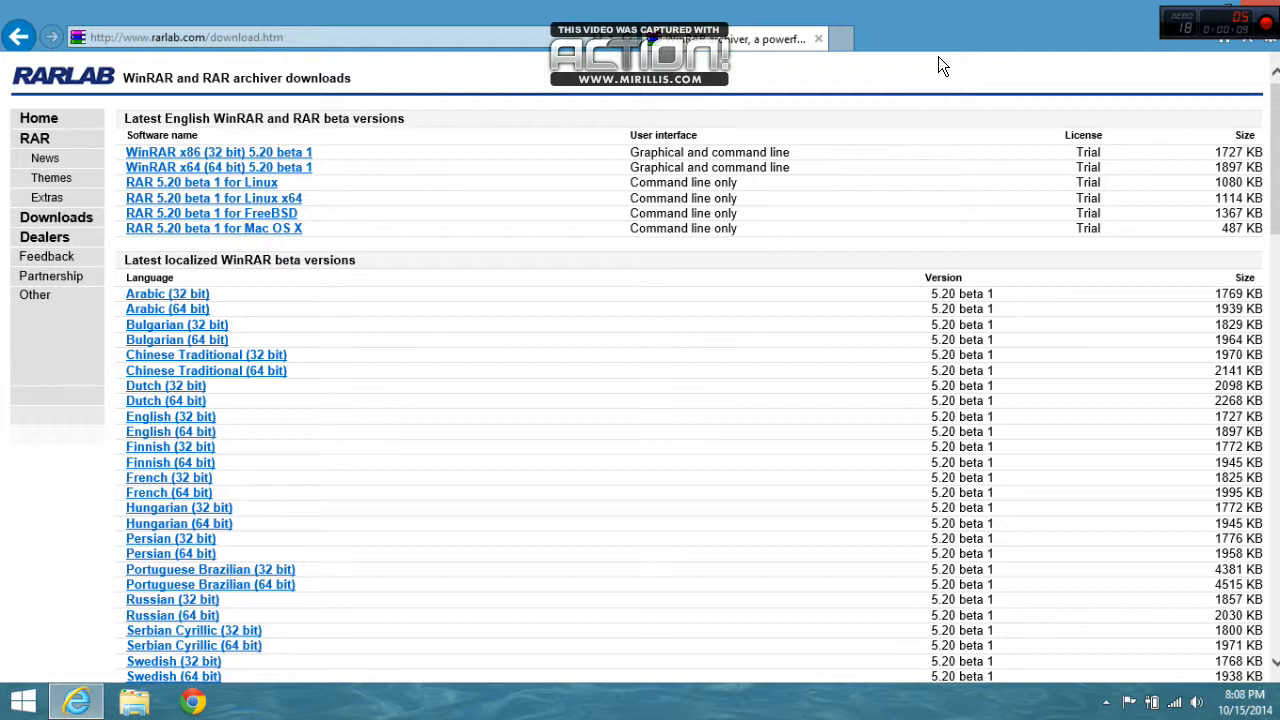
{"action": "mouse_move", "coordinate": [196, 174]}
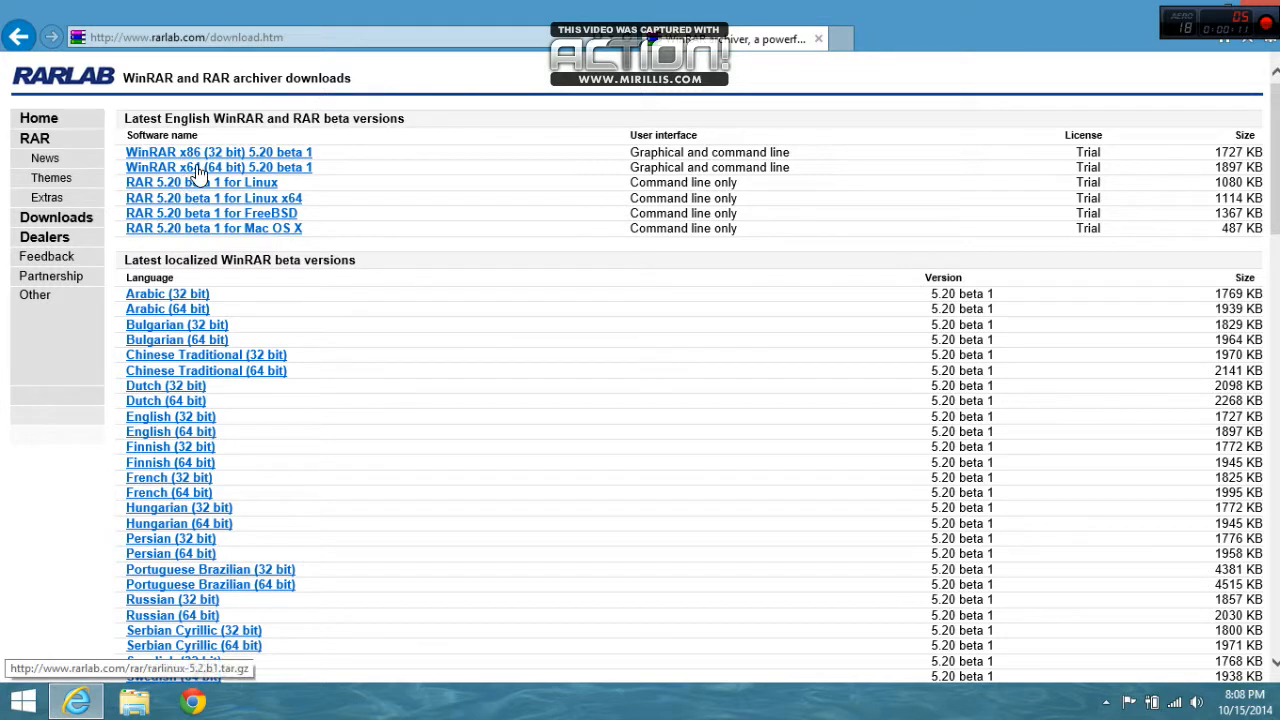
{"action": "mouse_move", "coordinate": [230, 168]}
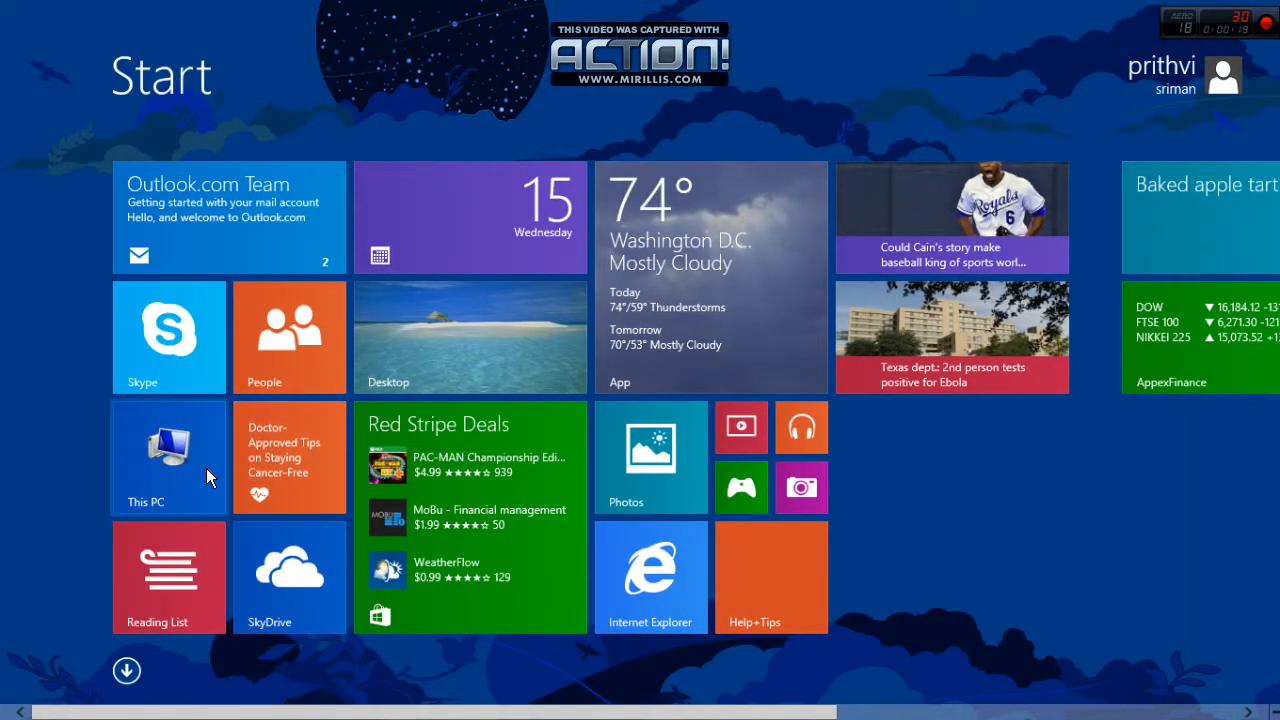
Check the computer's system information to confirm it is 64-bit, then close that window
{"action": "right_click", "coordinate": [168, 456]}
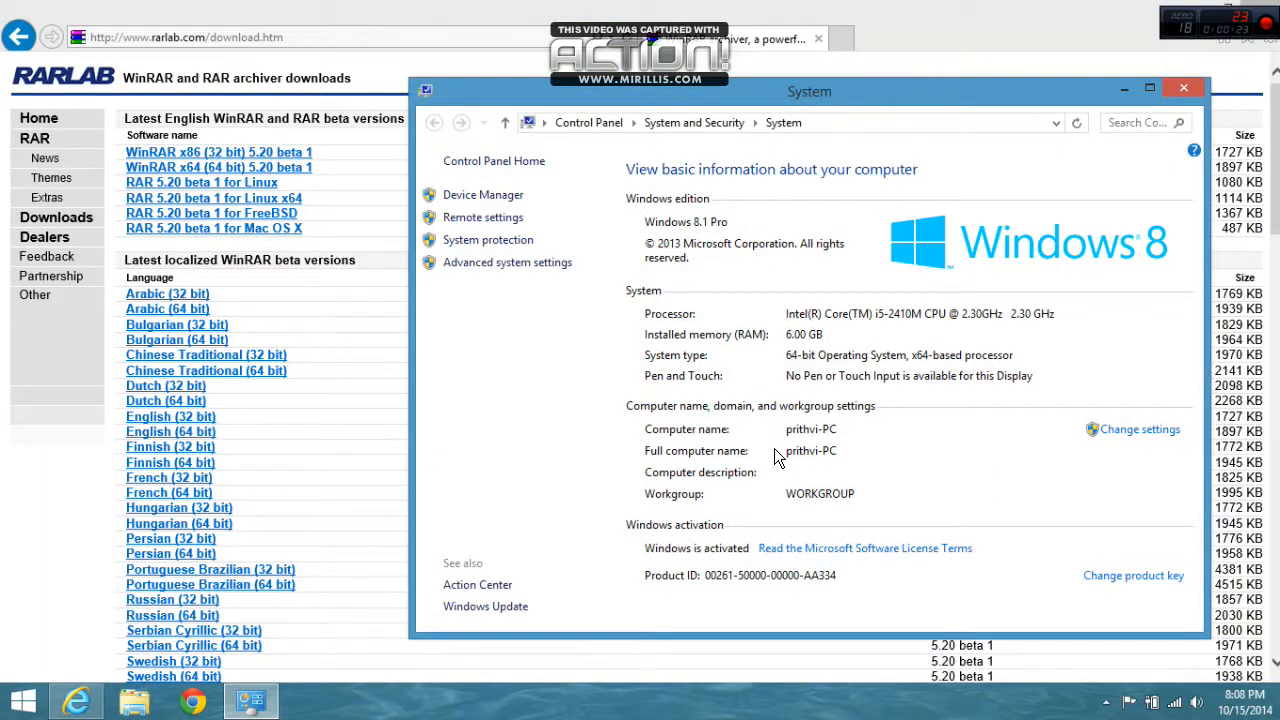
{"action": "mouse_move", "coordinate": [890, 360]}
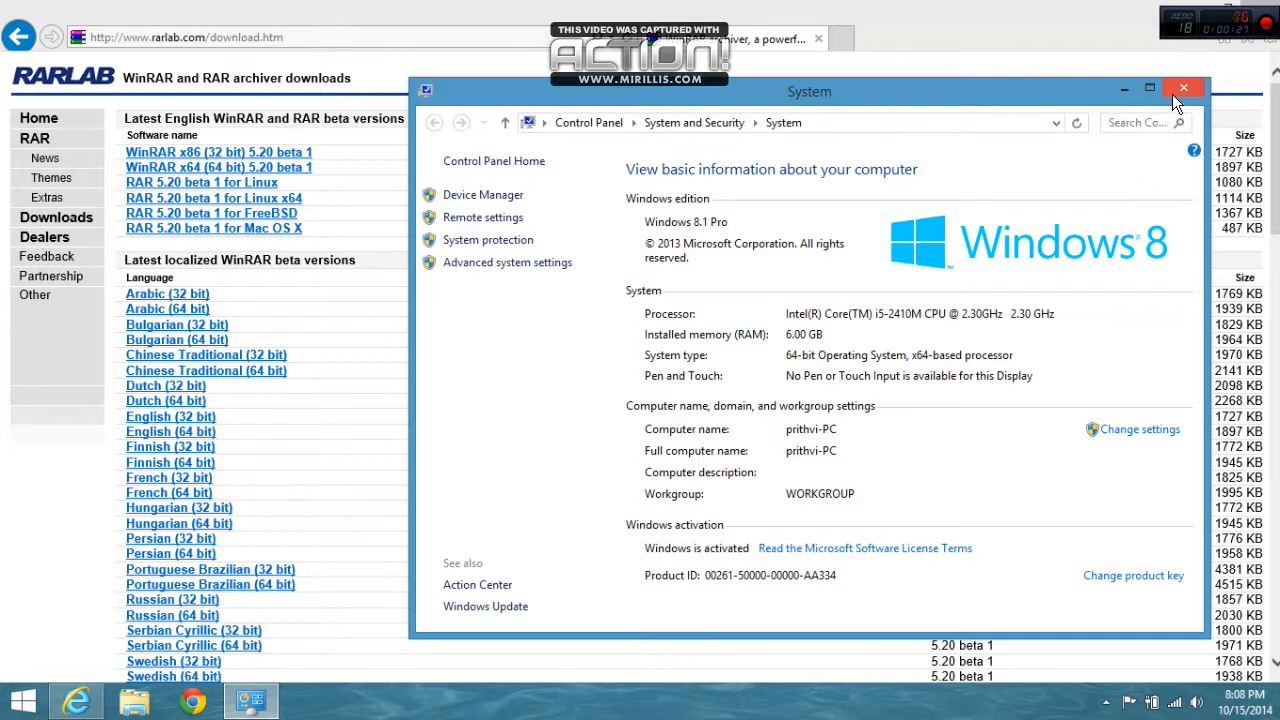
{"action": "mouse_move", "coordinate": [900, 348]}
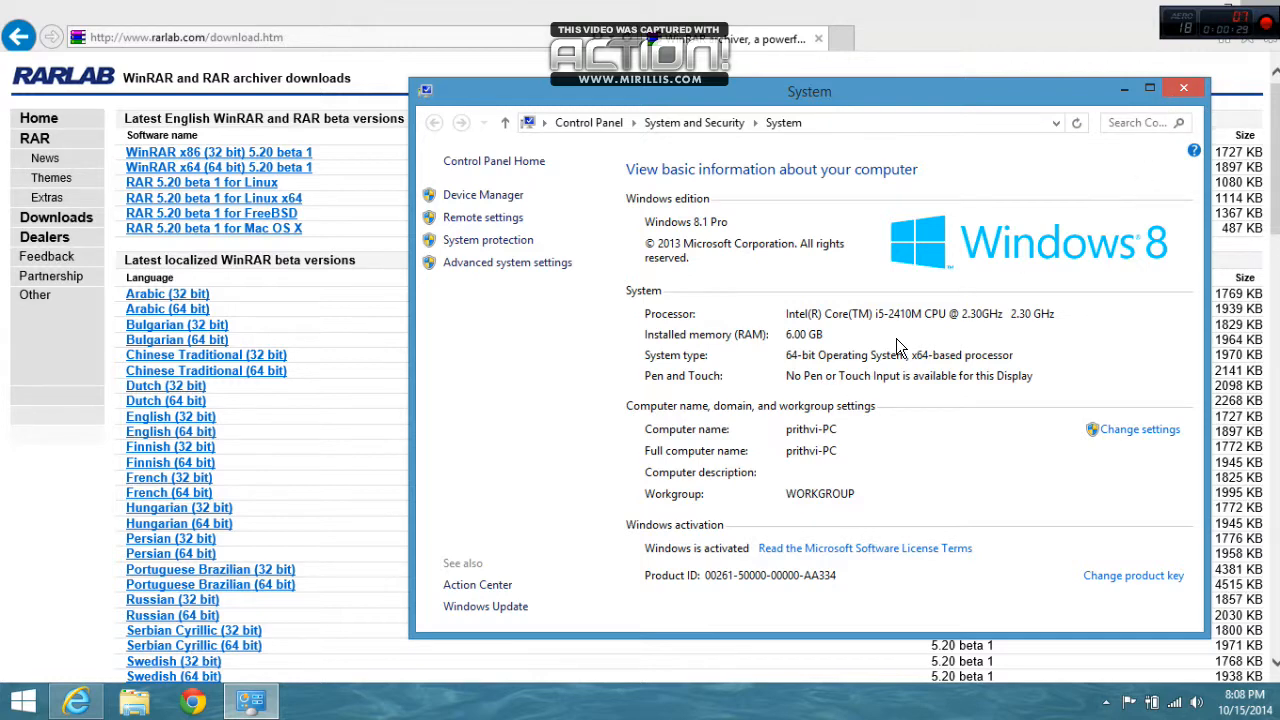
{"action": "left_click", "coordinate": [1184, 88]}
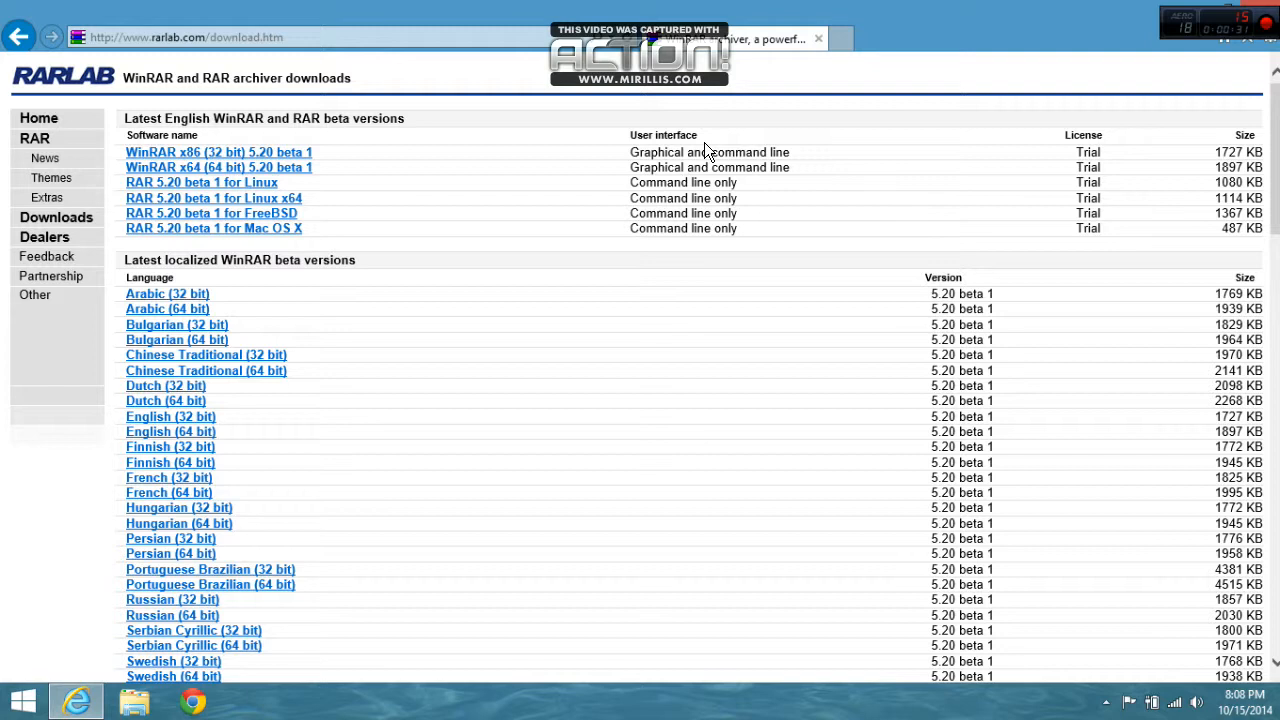
{"action": "mouse_move", "coordinate": [220, 168]}
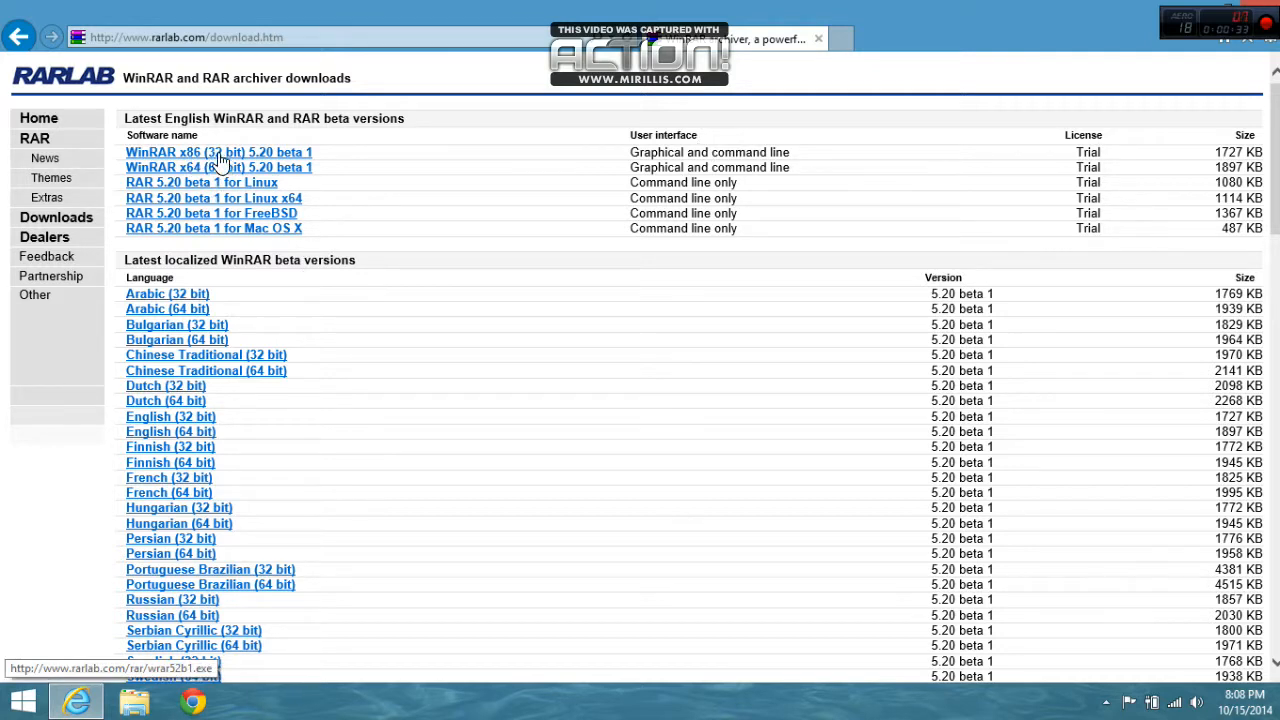
{"action": "mouse_move", "coordinate": [240, 172]}
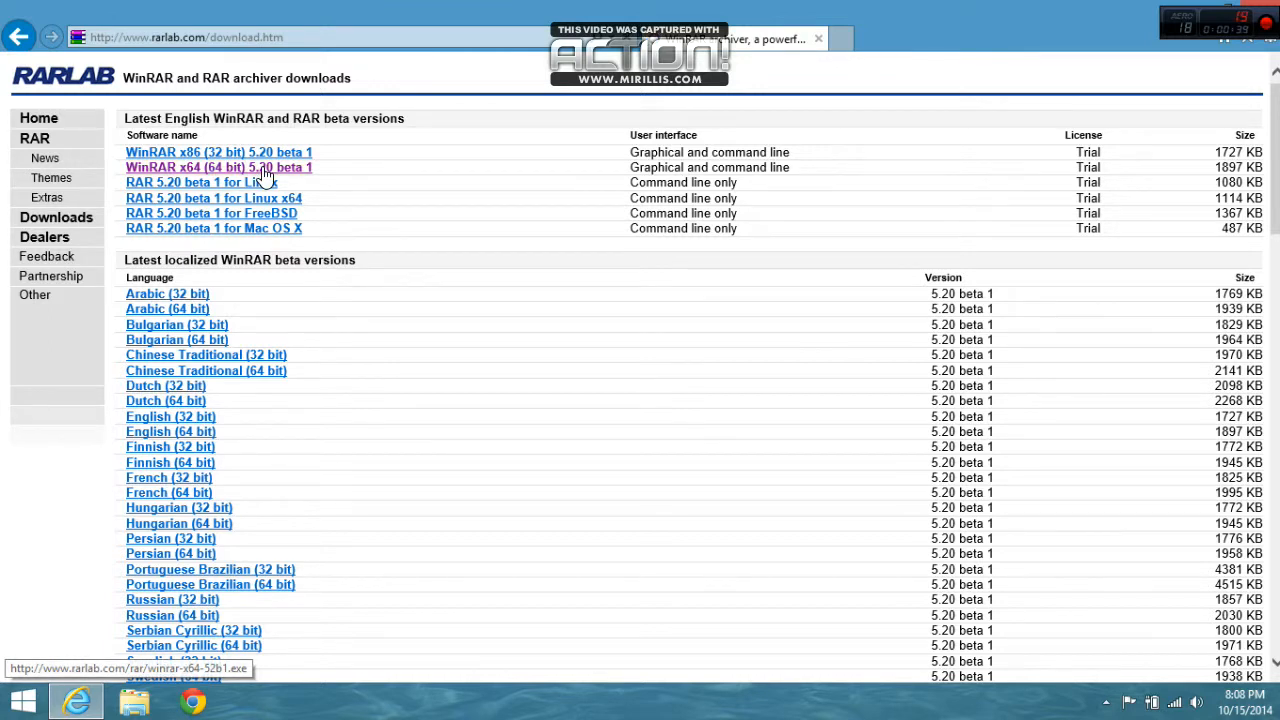
Download the WinRAR x64 5.20 beta 1 installer from rarlab.com and run it
{"action": "left_click", "coordinate": [218, 168]}
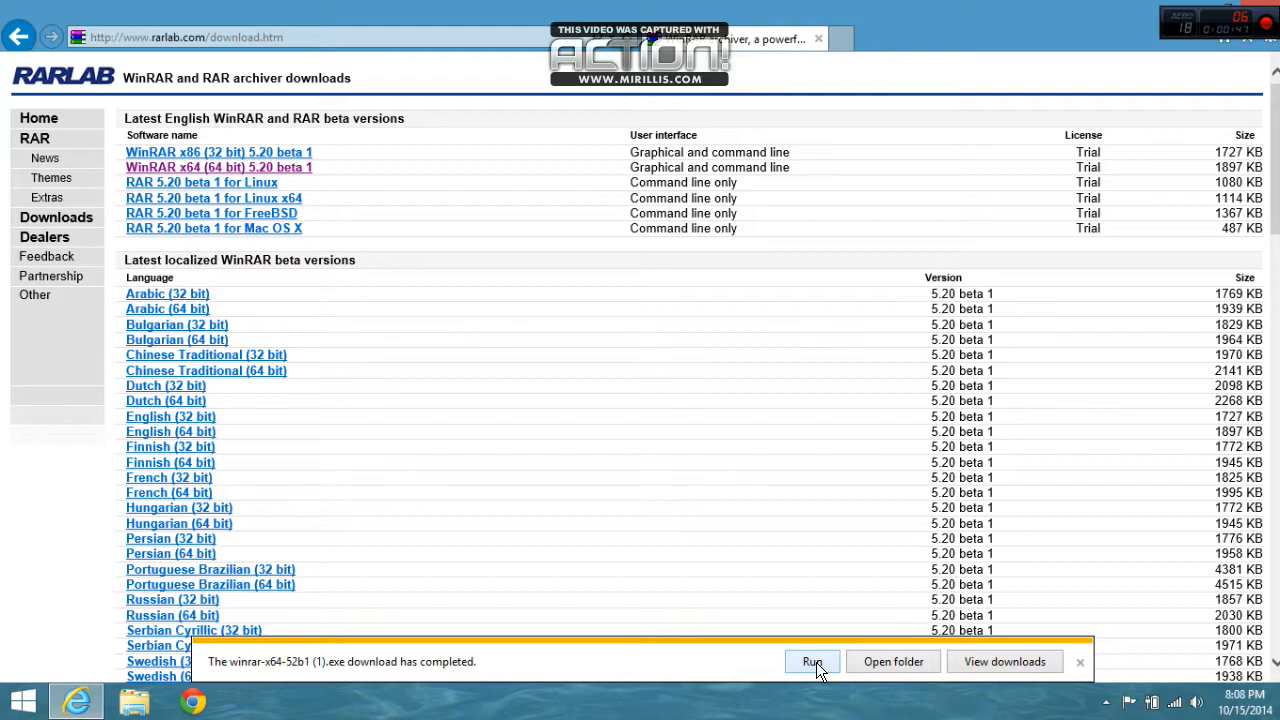
{"action": "left_click", "coordinate": [812, 660]}
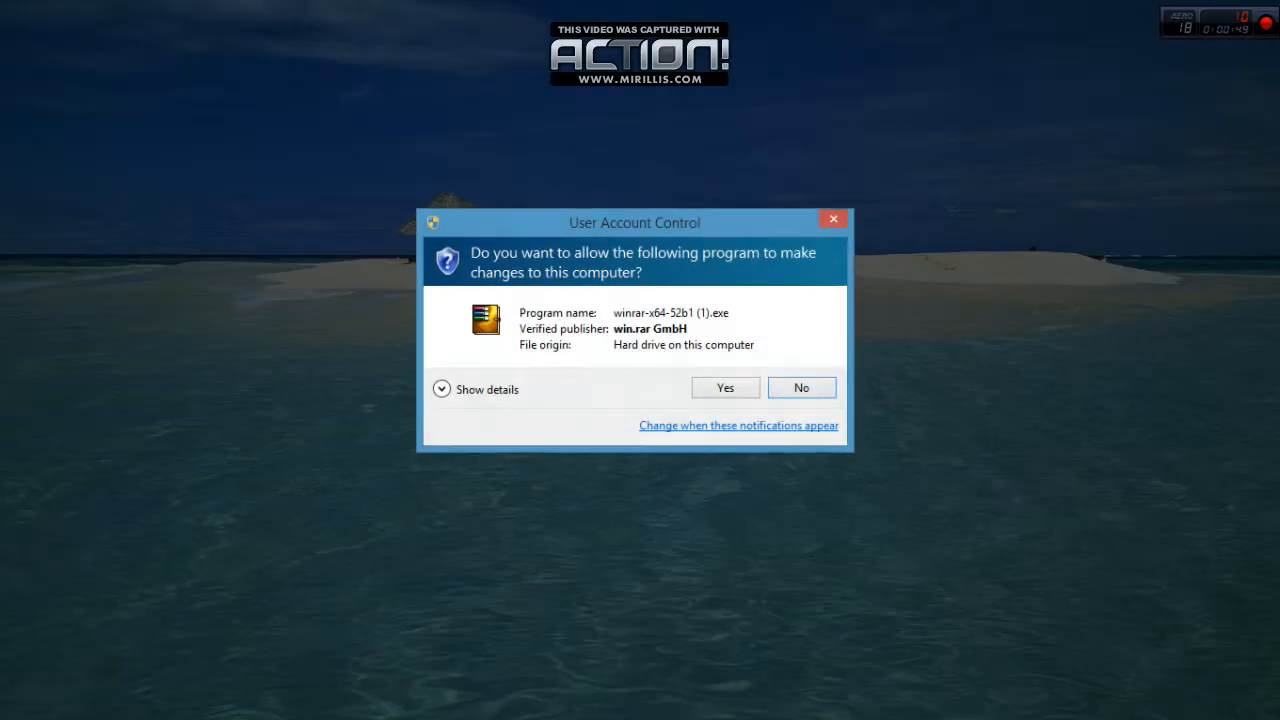
Allow the installer, install to Program Files with default integration settings, finish, and close the WinRAR folder
{"action": "left_click", "coordinate": [724, 388]}
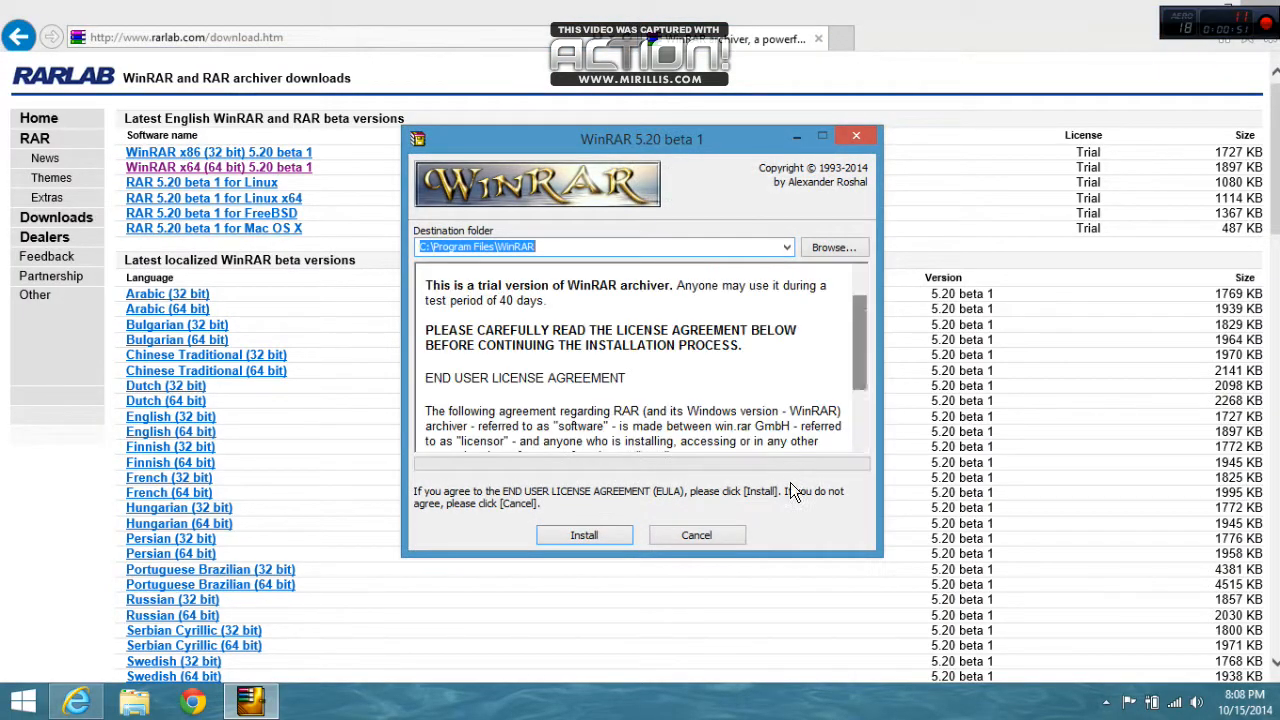
{"action": "left_click", "coordinate": [584, 534]}
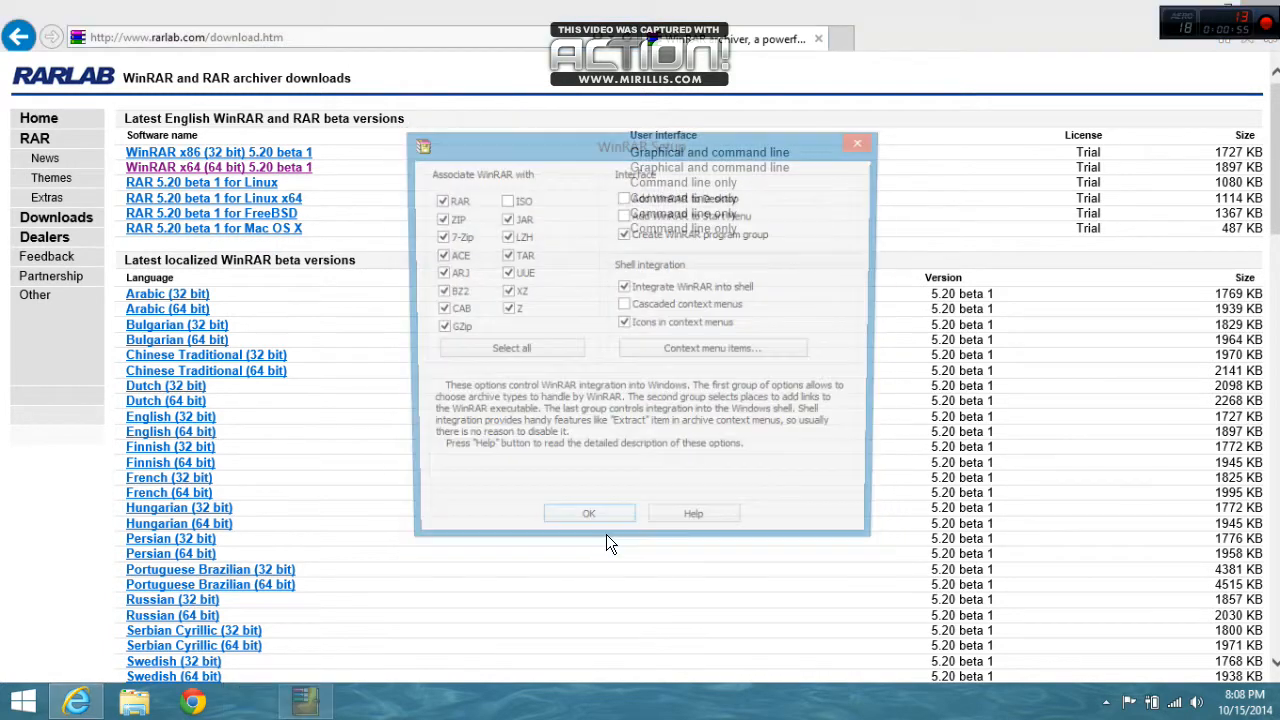
{"action": "left_click", "coordinate": [588, 512]}
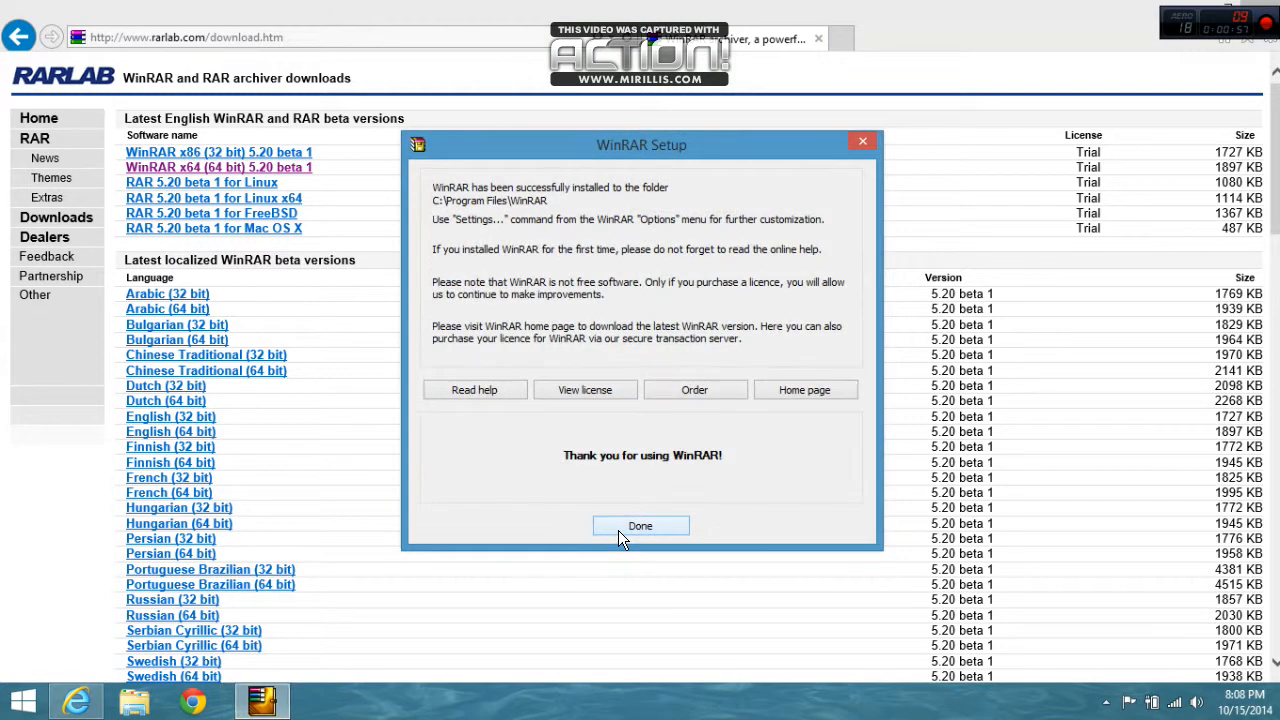
{"action": "left_click", "coordinate": [640, 524]}
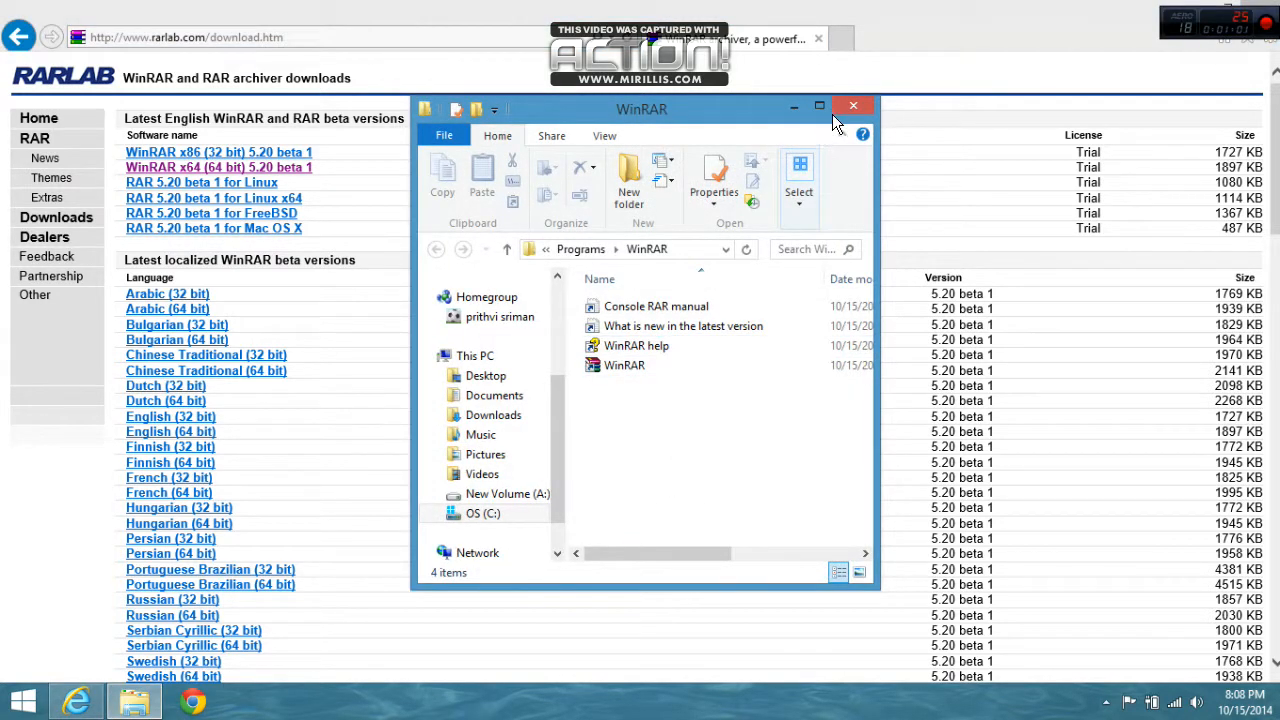
{"action": "left_click", "coordinate": [852, 106]}
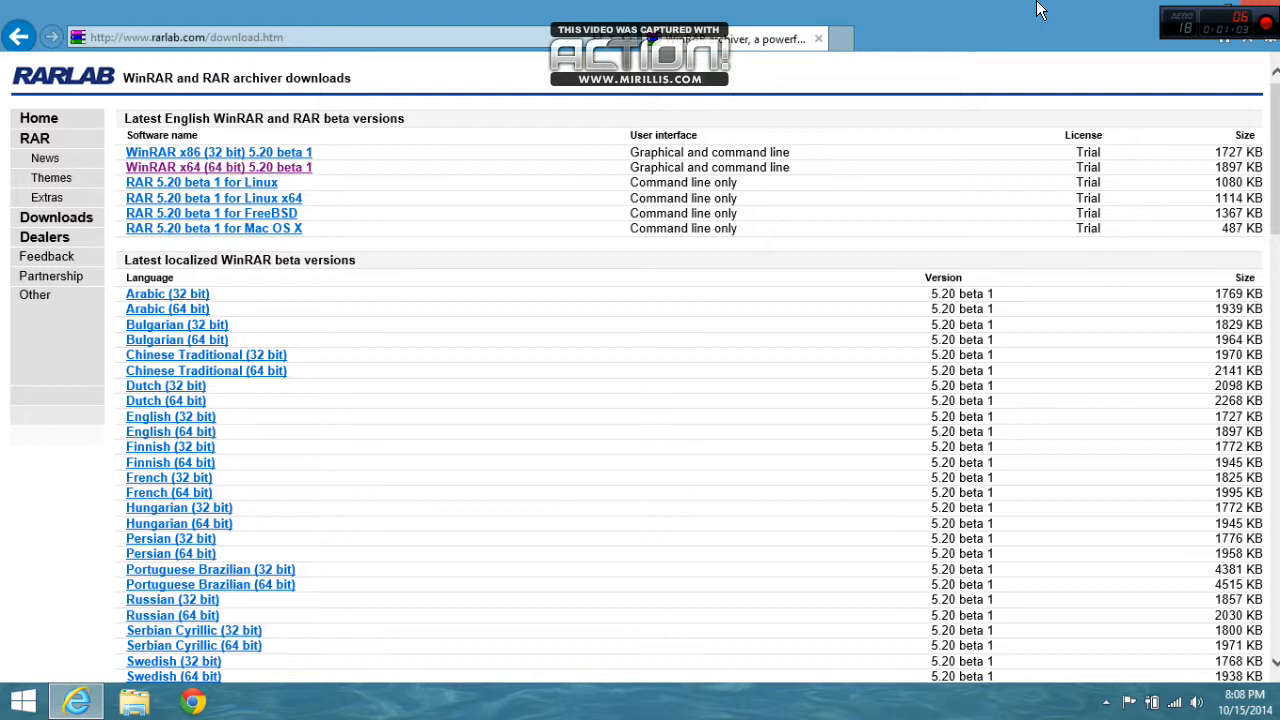
{"action": "mouse_move", "coordinate": [924, 38]}
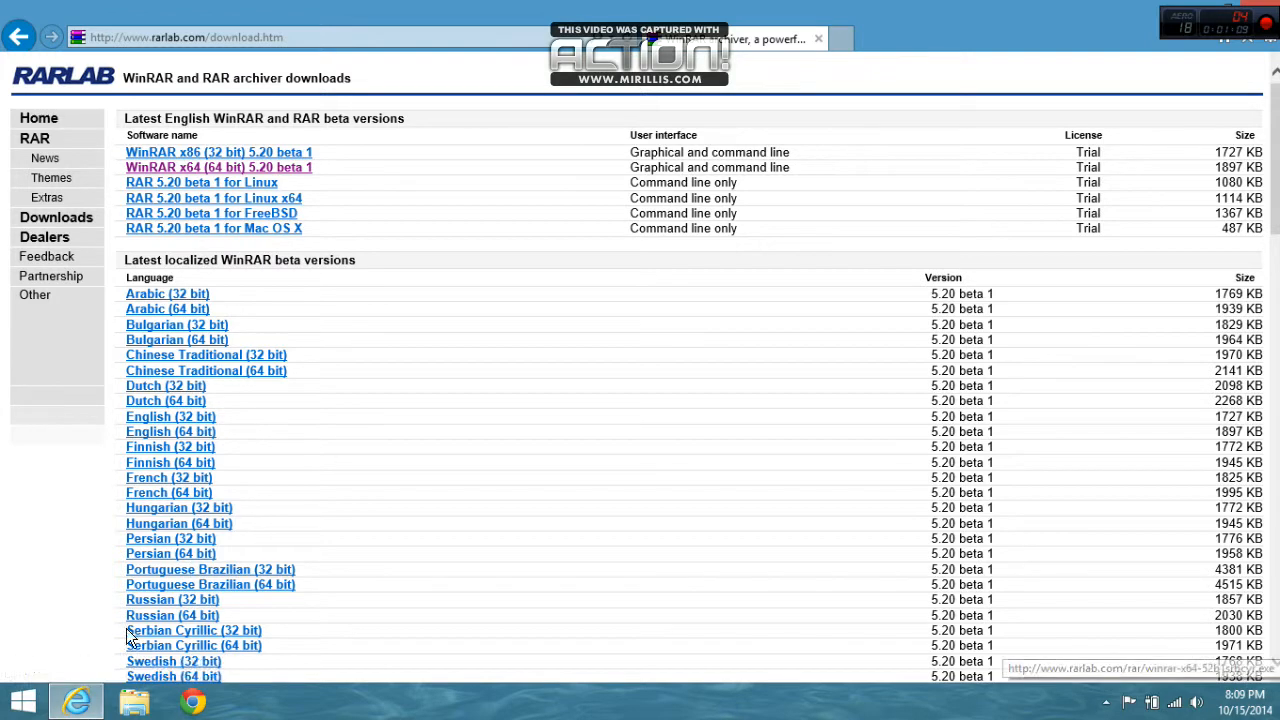
{"action": "mouse_move", "coordinate": [762, 272]}
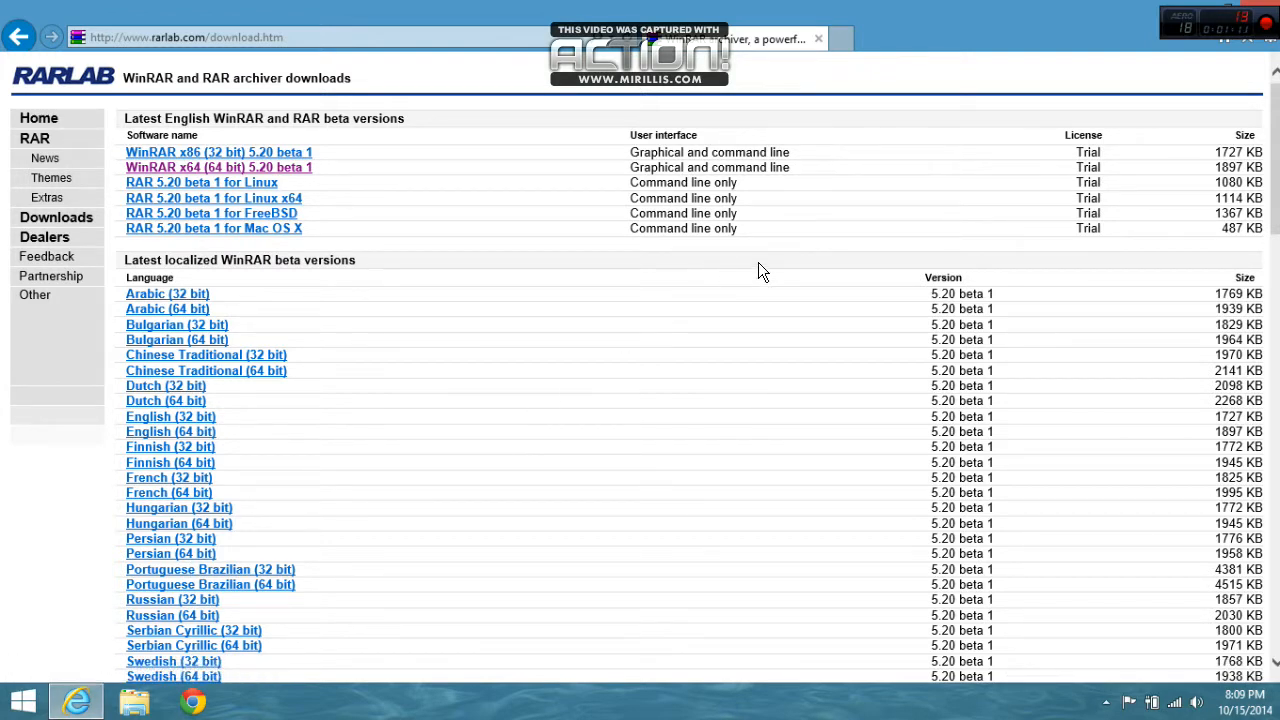
{"action": "mouse_move", "coordinate": [718, 136]}
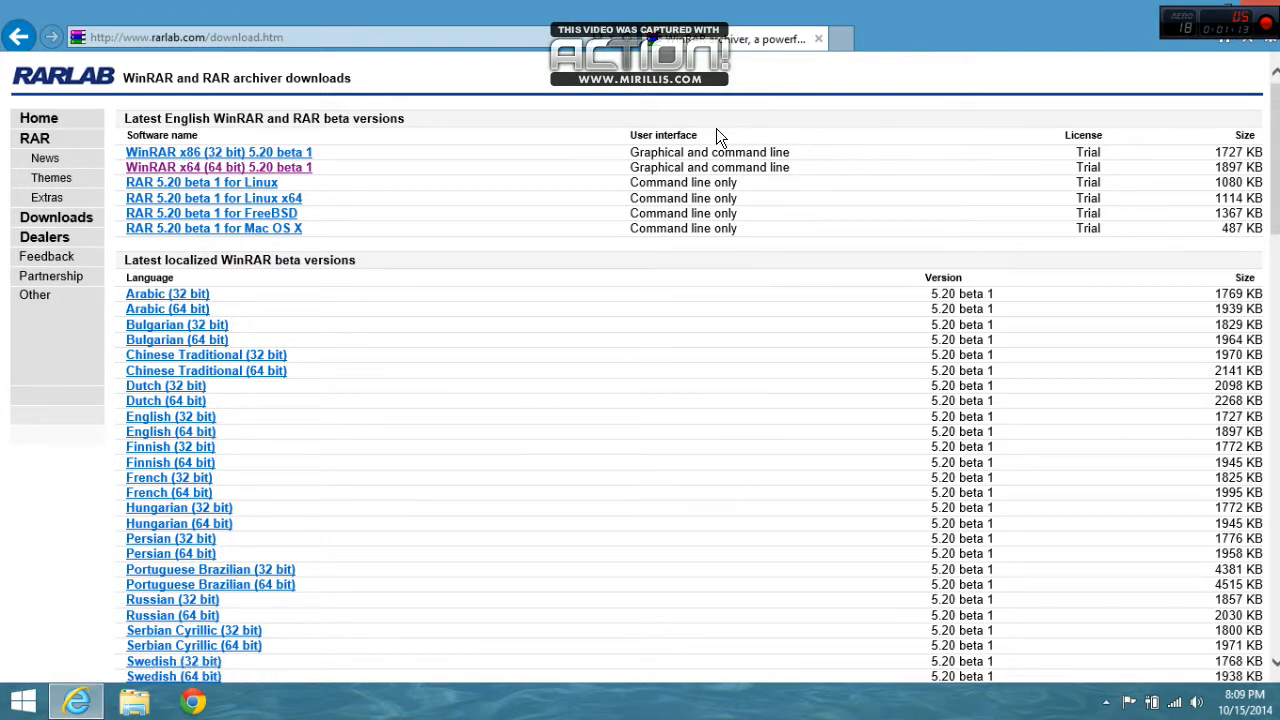
{"action": "mouse_move", "coordinate": [756, 280]}
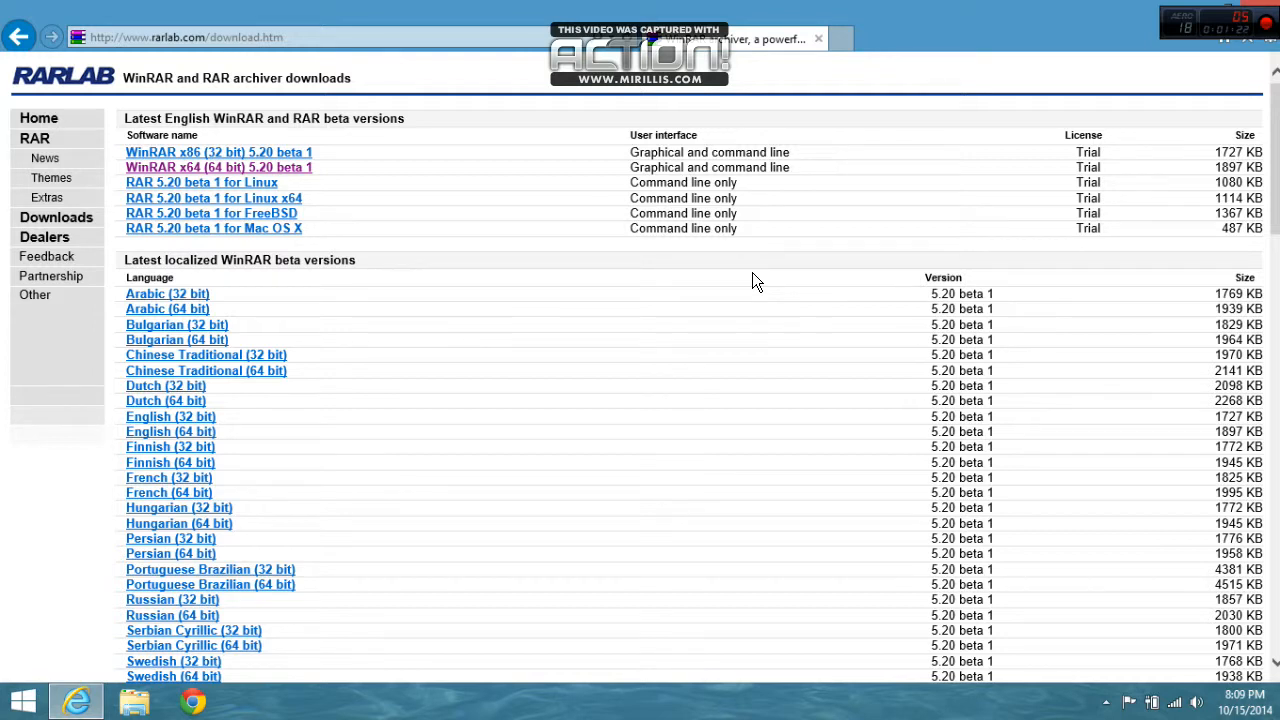
{"action": "mouse_move", "coordinate": [870, 28]}
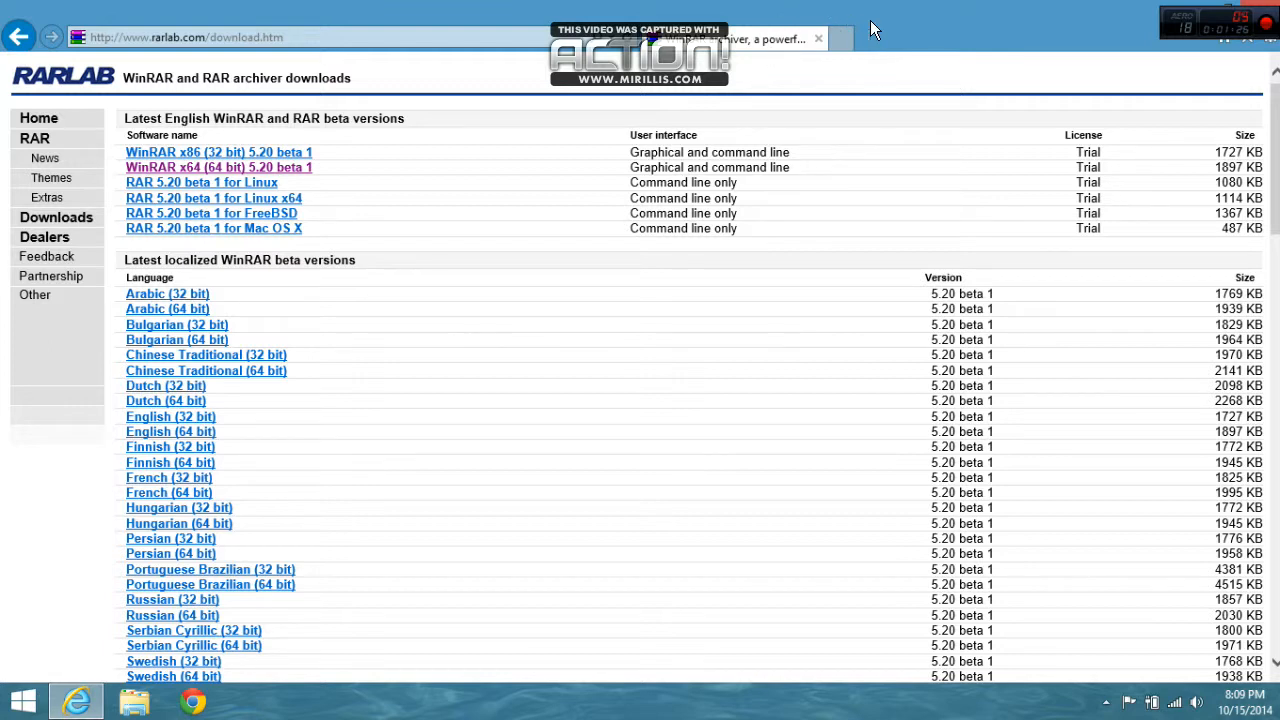